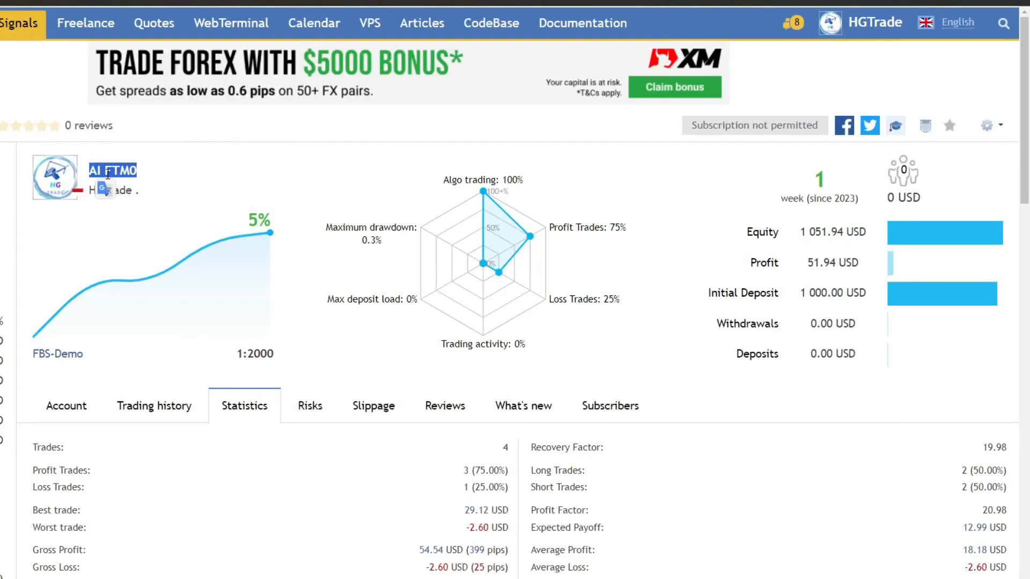
pyautogui.moveTo(806, 176)
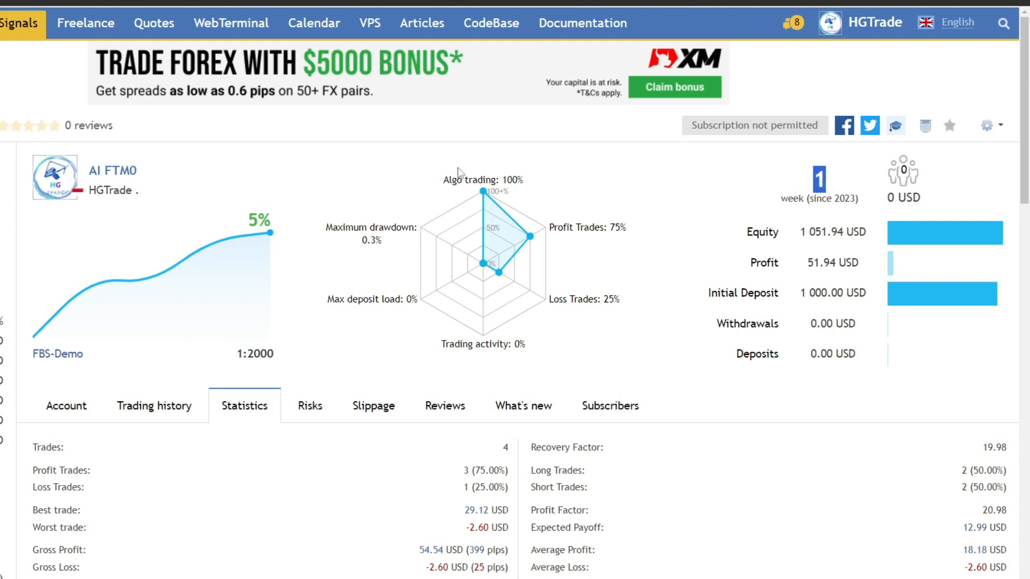
# Step: Highlight the 5% growth, initial deposit and profit figures, then display the signal's trading history
pyautogui.doubleClick(370, 227)
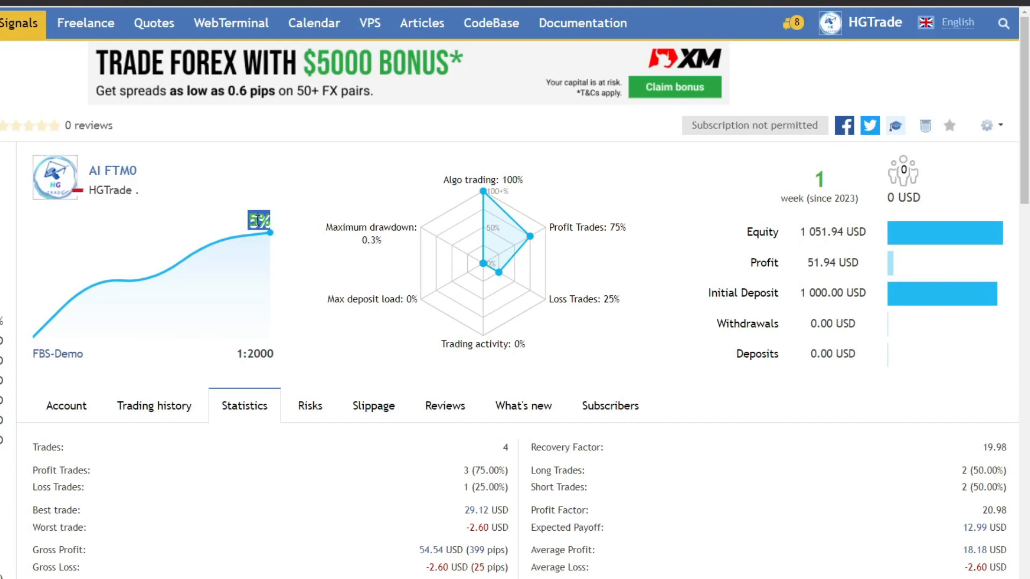
pyautogui.moveTo(305, 264)
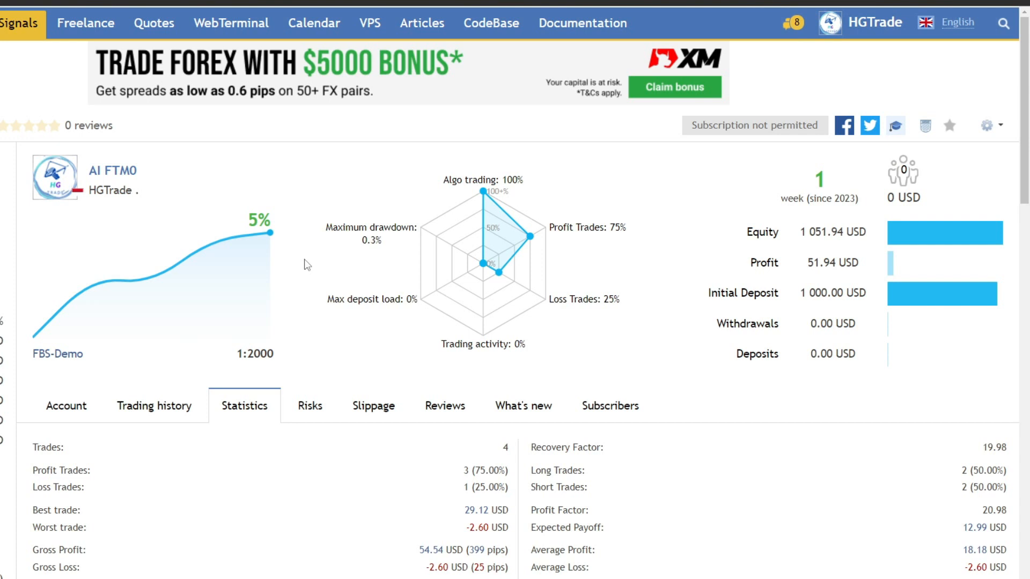
pyautogui.doubleClick(827, 294)
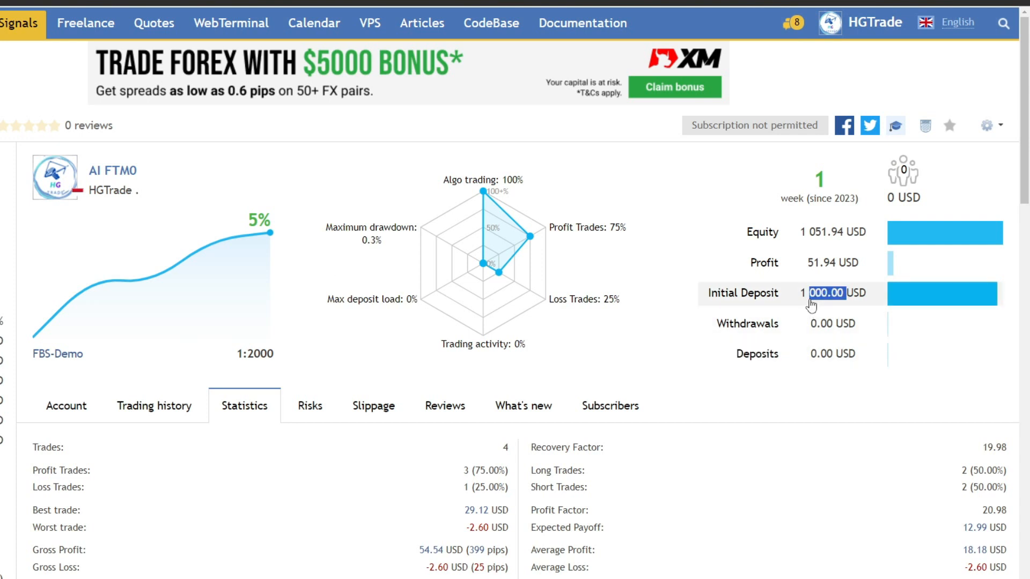
pyautogui.moveTo(818, 274)
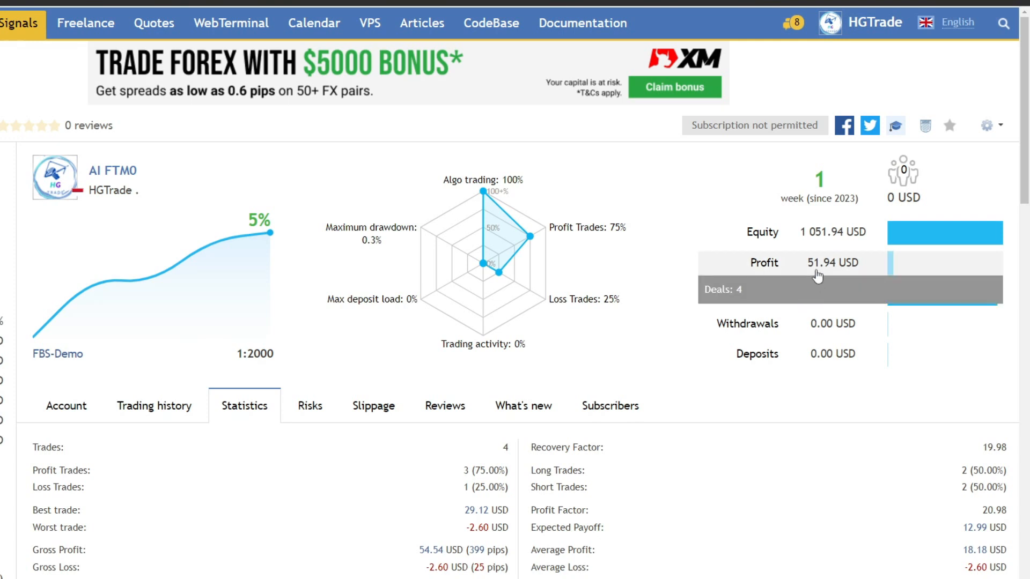
pyautogui.doubleClick(832, 263)
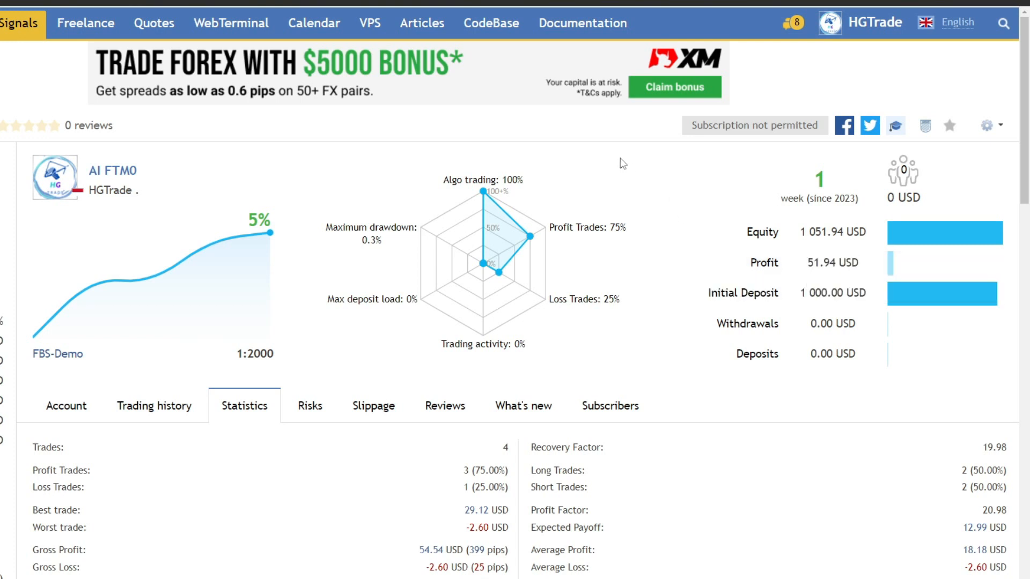
pyautogui.moveTo(503, 456)
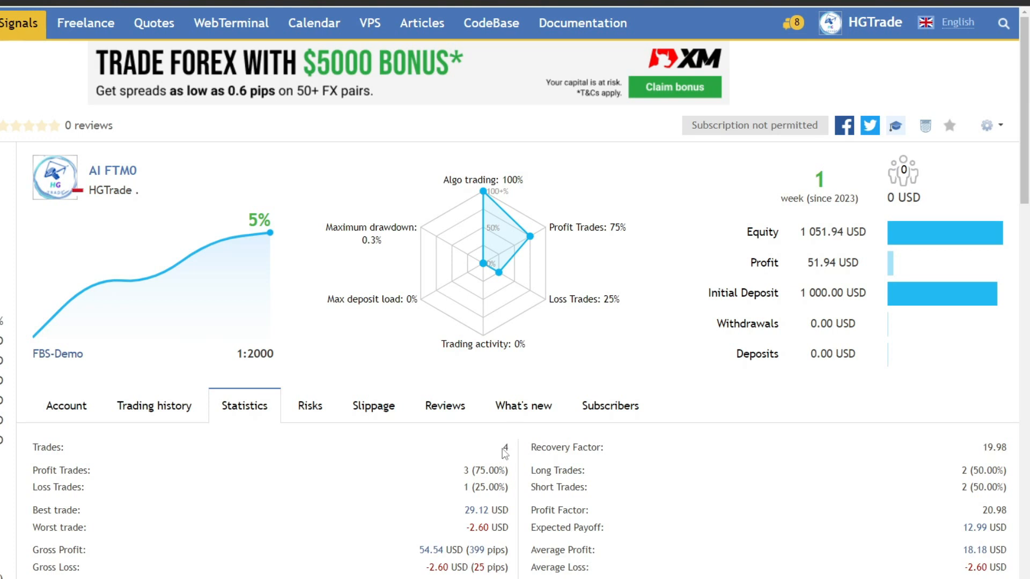
pyautogui.scroll(-3)
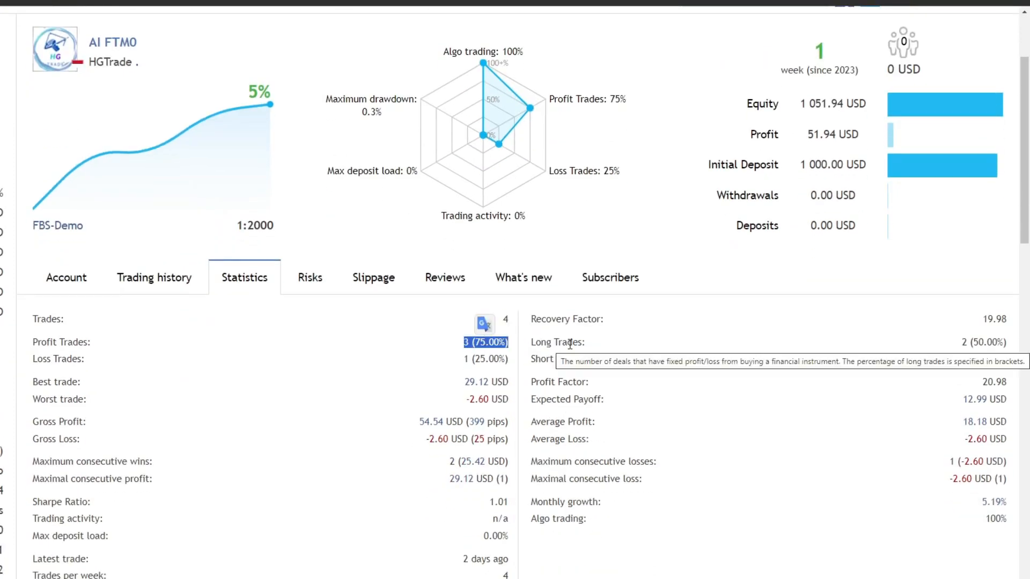
pyautogui.click(154, 277)
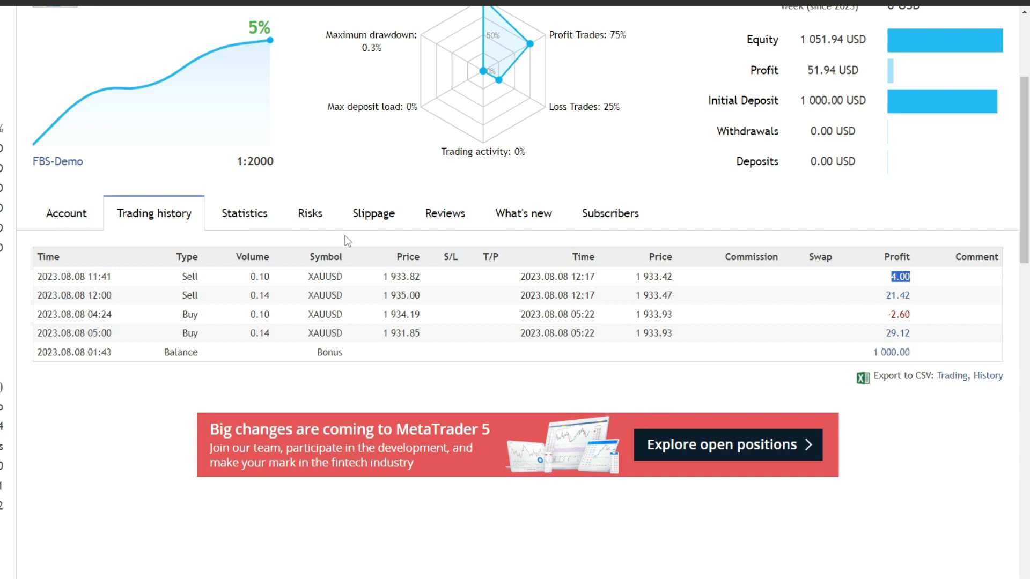
pyautogui.moveTo(85, 118)
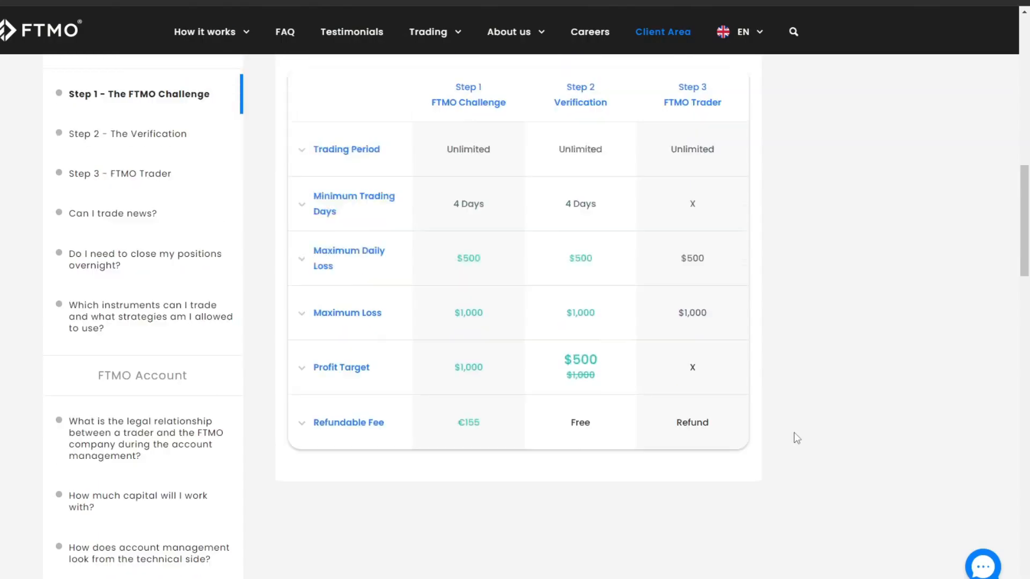
# Step: Scroll through the FTMO Challenge trading objectives table for the $10,000 normal-risk account
pyautogui.scroll(3)
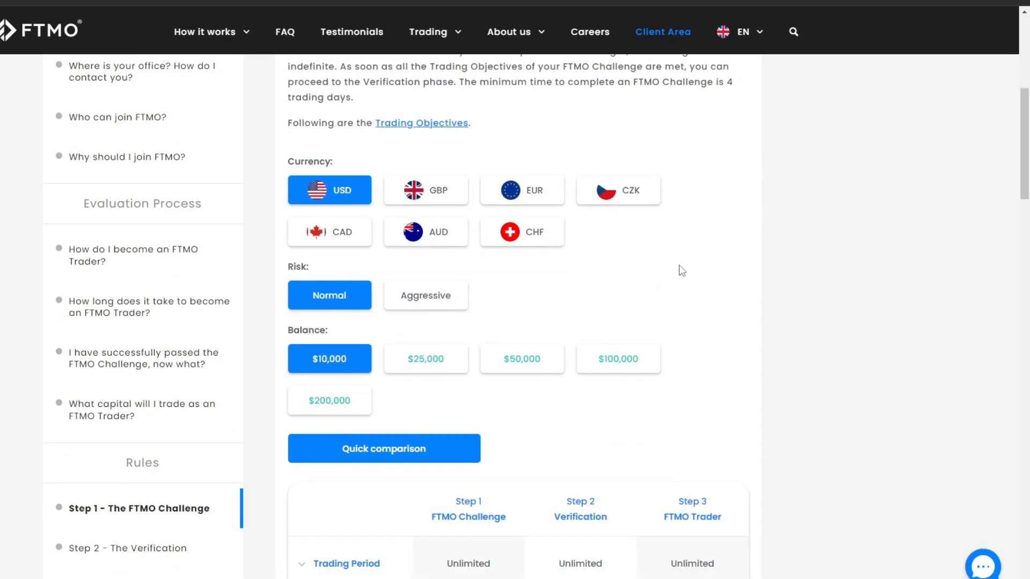
pyautogui.scroll(-3)
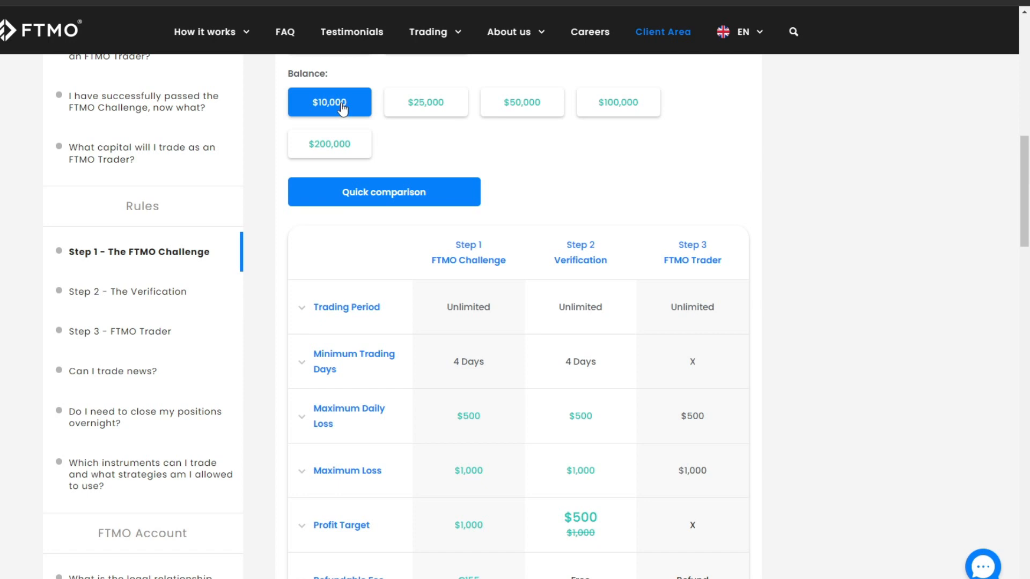
pyautogui.moveTo(471, 534)
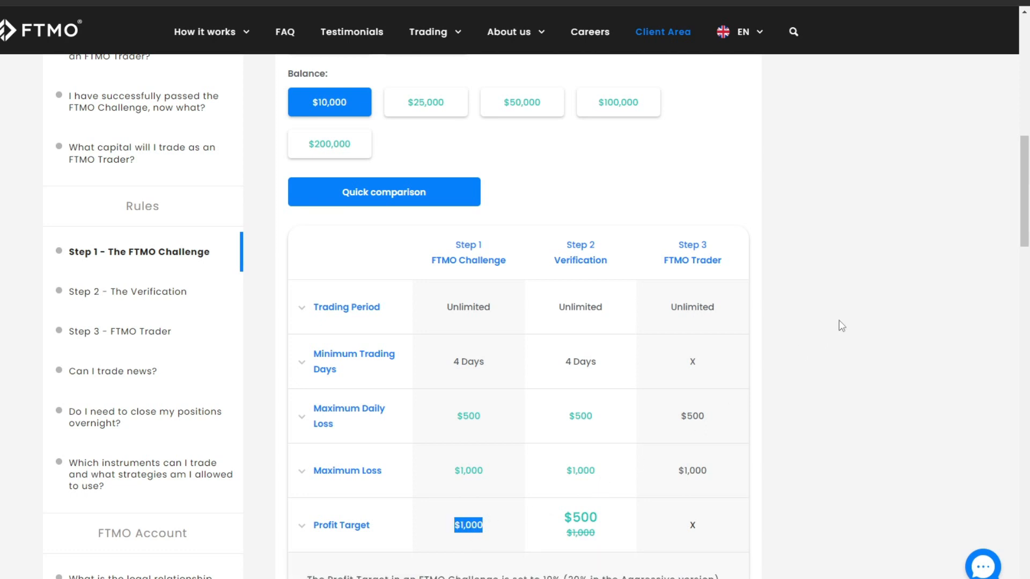
pyautogui.scroll(-3)
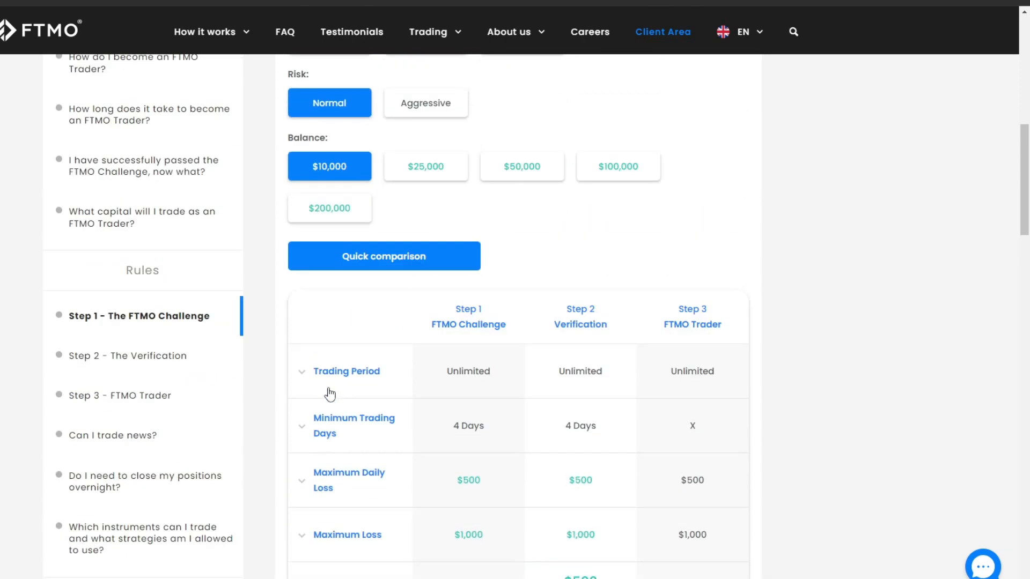
pyautogui.scroll(-3)
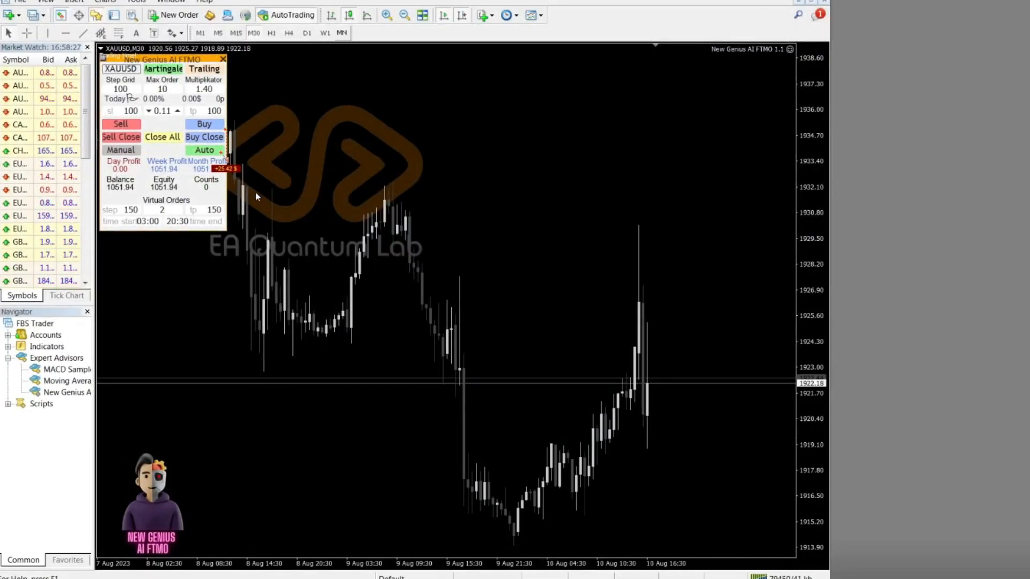
pyautogui.moveTo(342, 33)
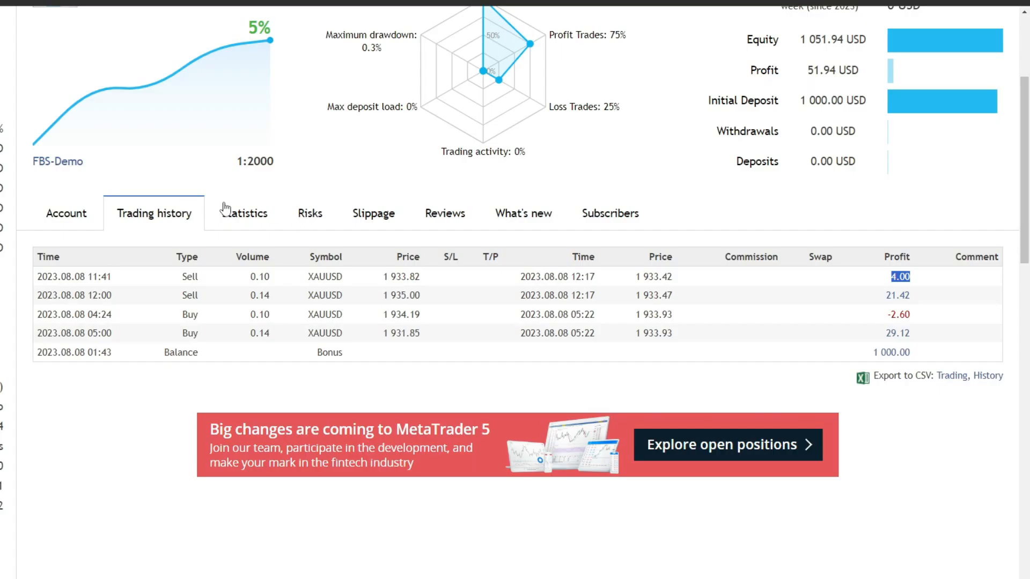
# Step: Review the signal's detailed statistics, then the account overview showing 5.19% growth for 2023
pyautogui.click(246, 213)
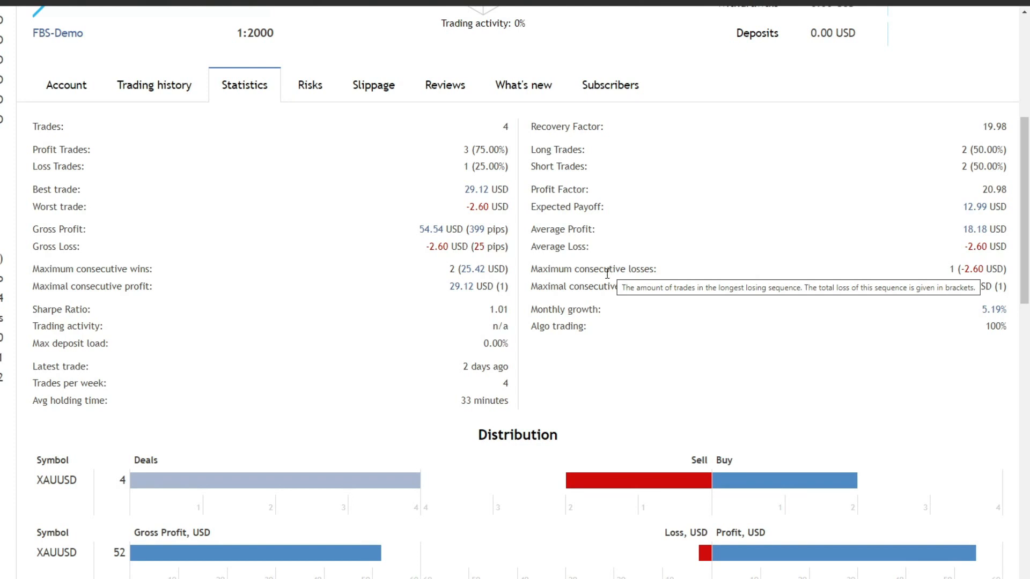
pyautogui.click(65, 85)
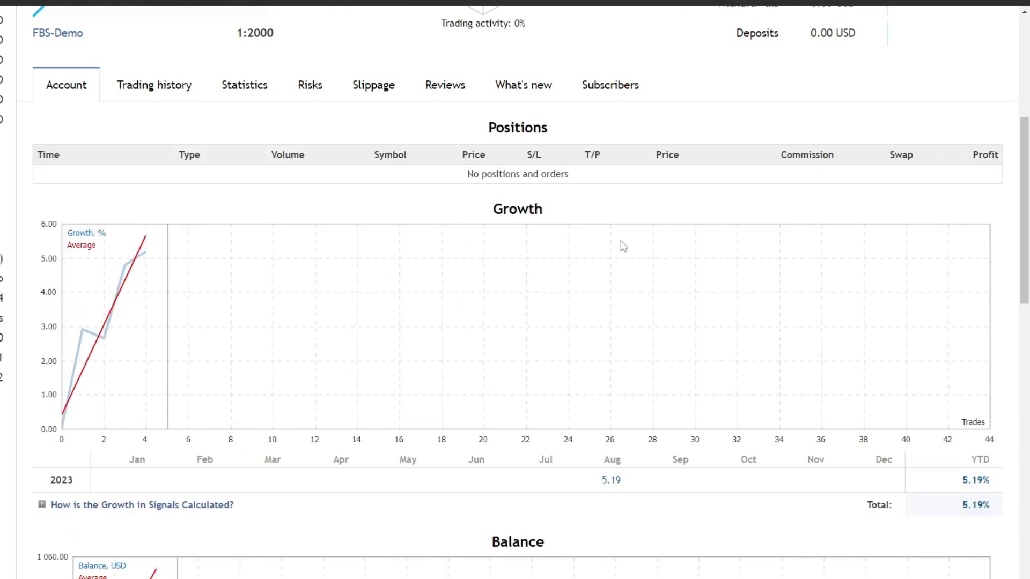
pyautogui.scroll(-3)
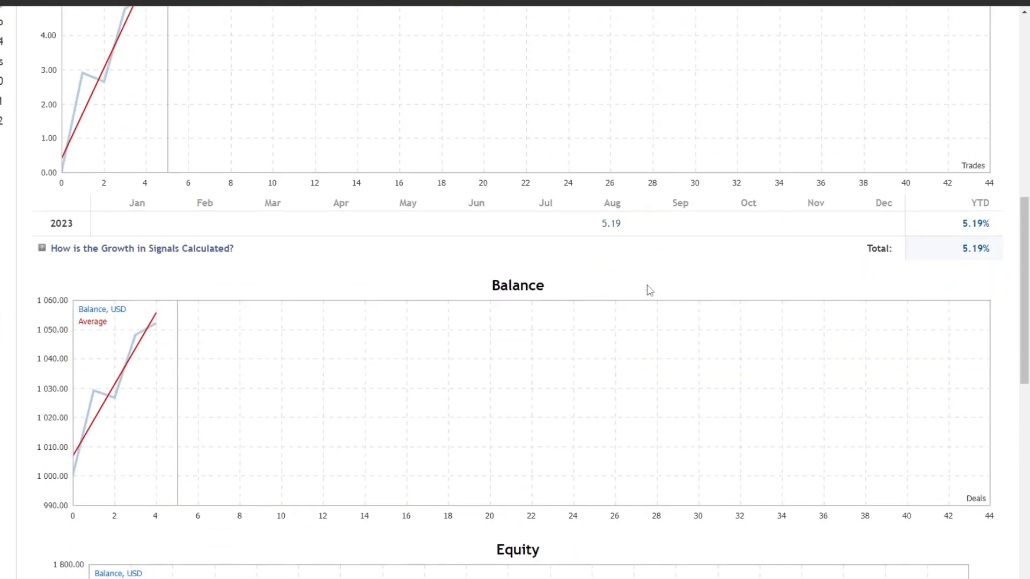
pyautogui.scroll(-3)
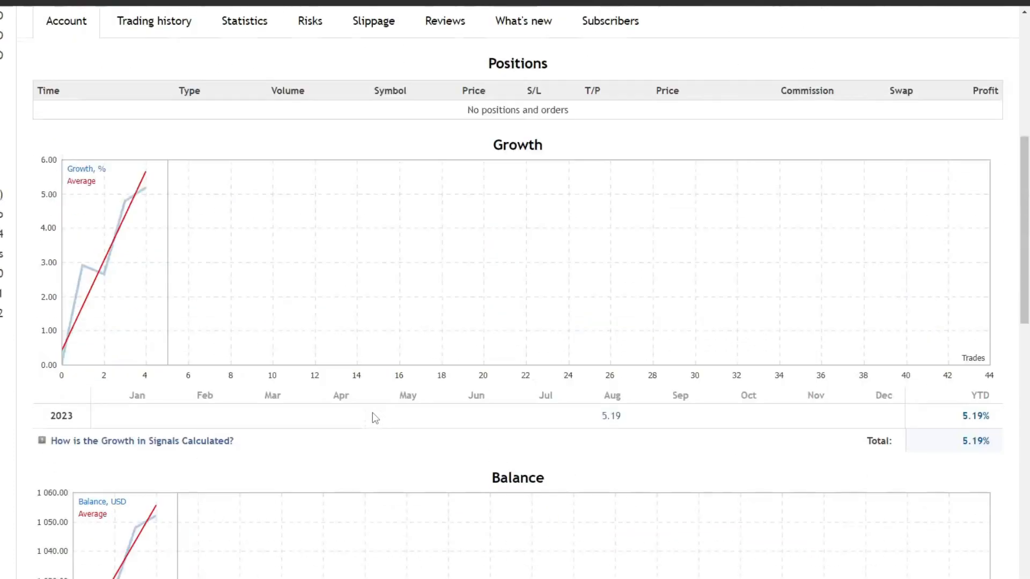
pyautogui.scroll(-3)
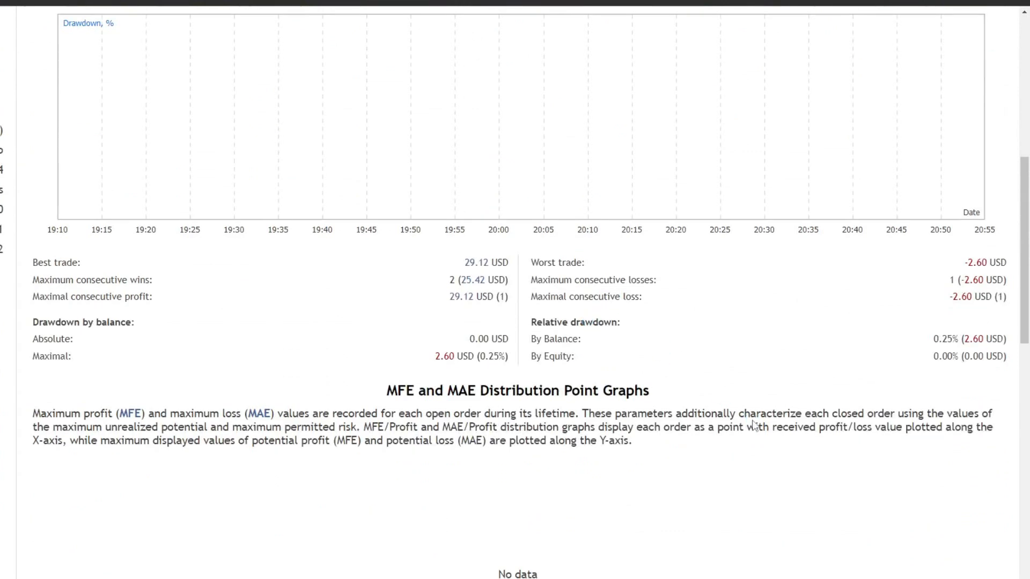